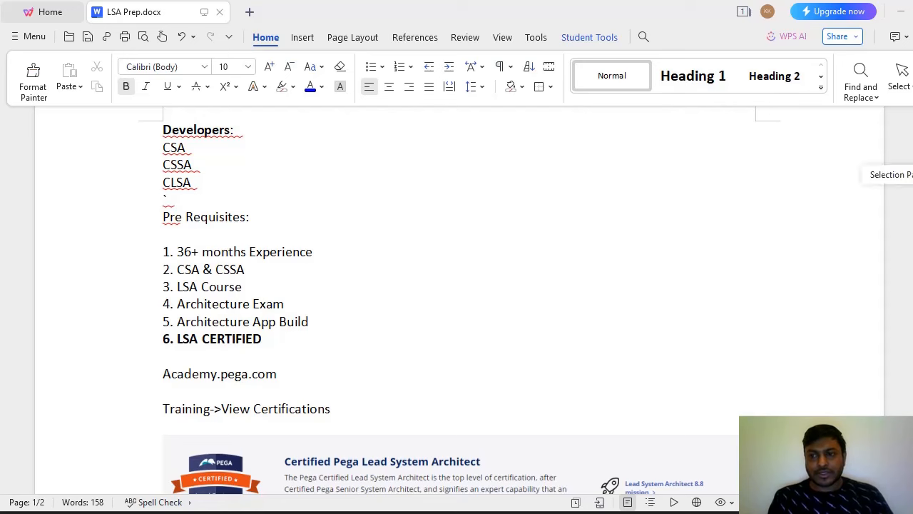
# Step: Scroll past the six-step prerequisites list to the Certified Pega Lead System Architect image
pyautogui.scroll(-3)
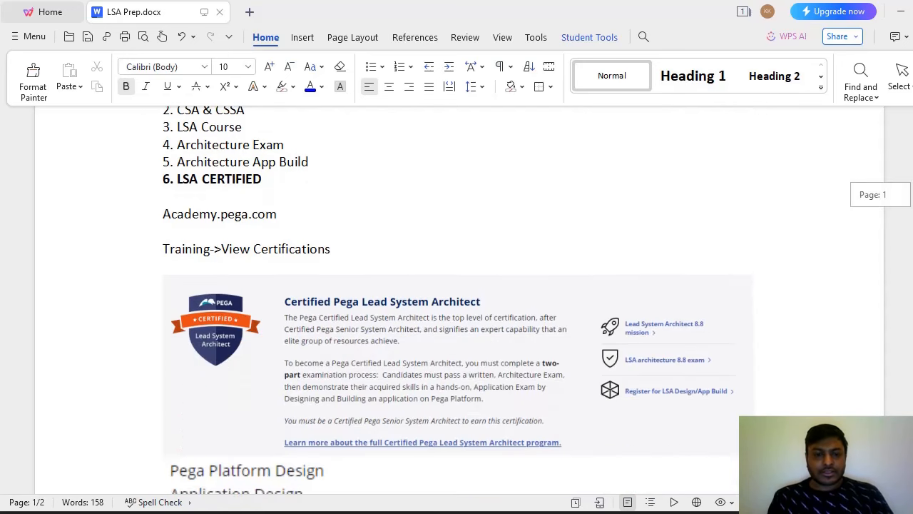
pyautogui.scroll(-3)
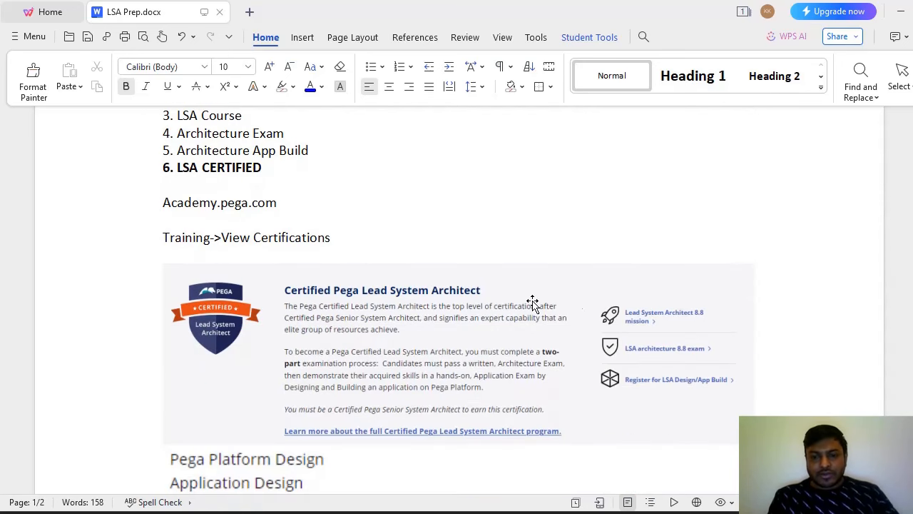
pyautogui.moveTo(627, 307)
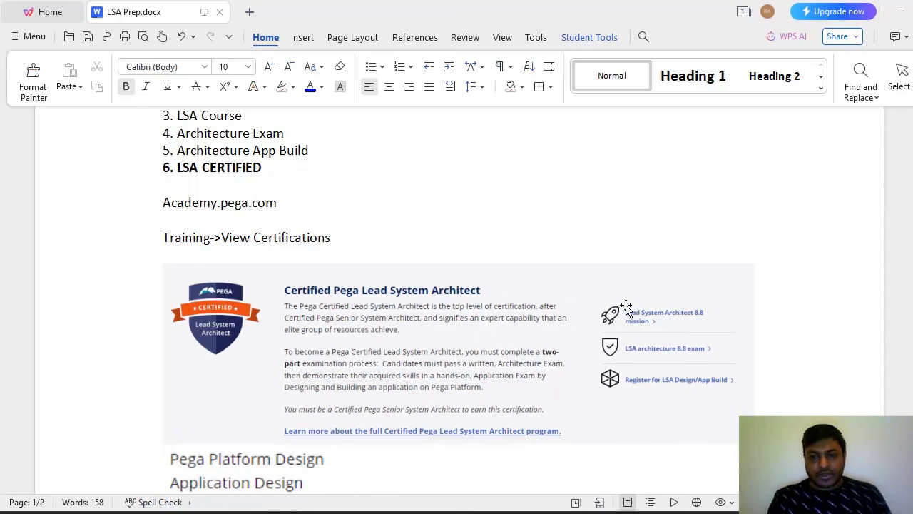
pyautogui.moveTo(648, 318)
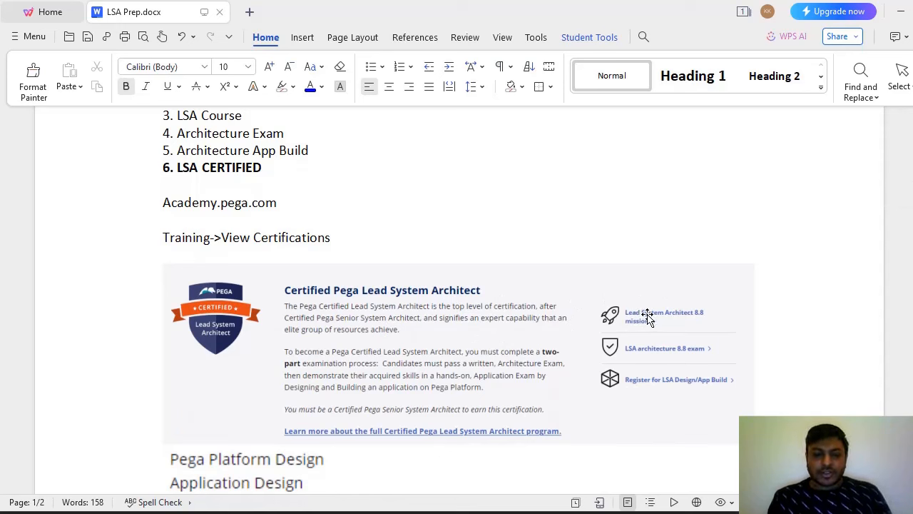
pyautogui.moveTo(717, 292)
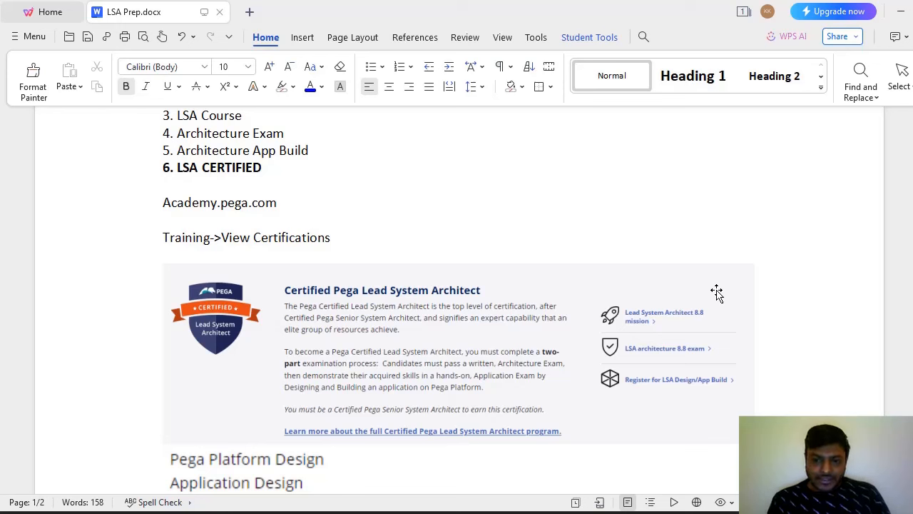
pyautogui.moveTo(662, 341)
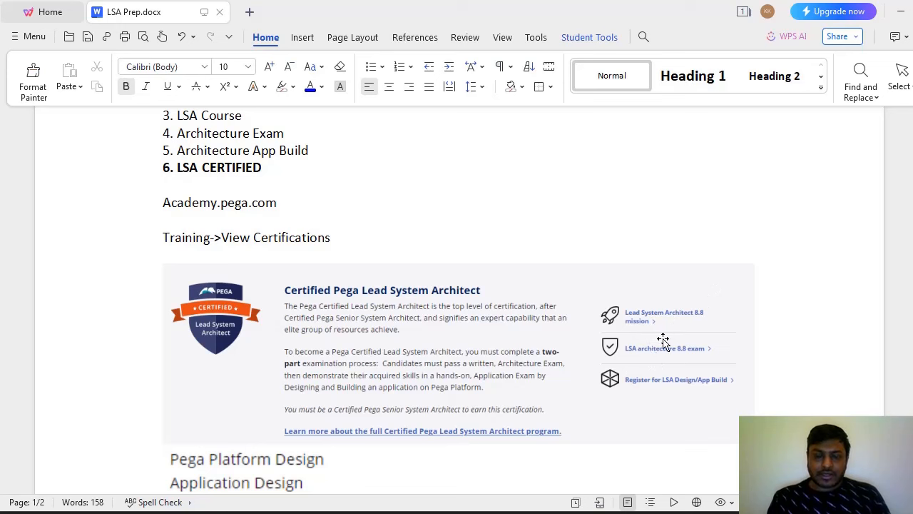
pyautogui.moveTo(848, 323)
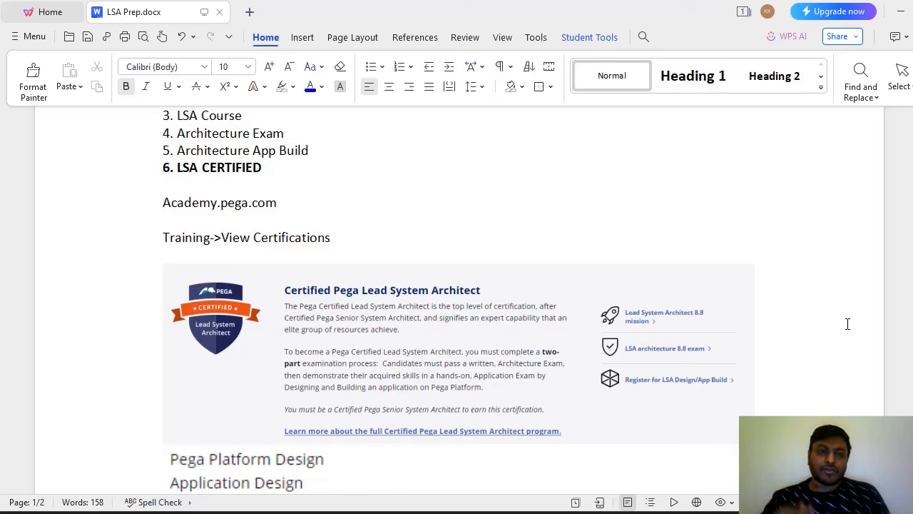
pyautogui.moveTo(704, 391)
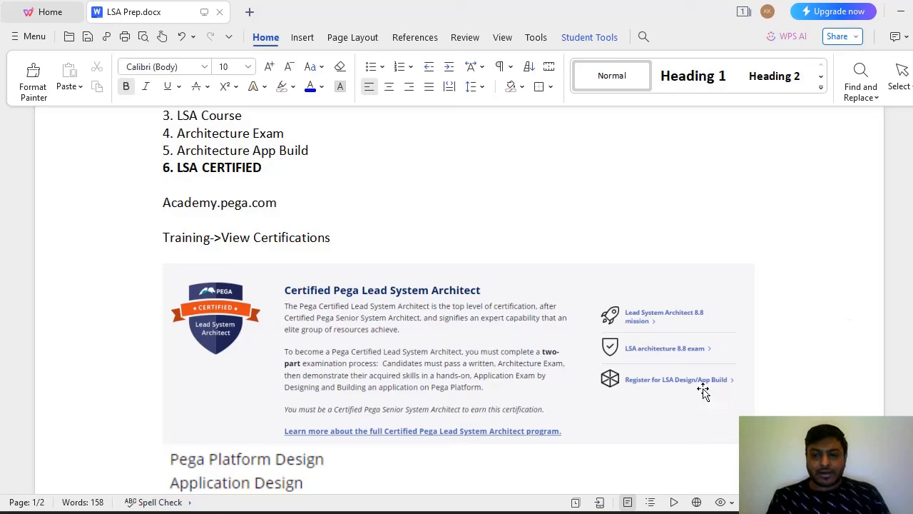
pyautogui.moveTo(658, 389)
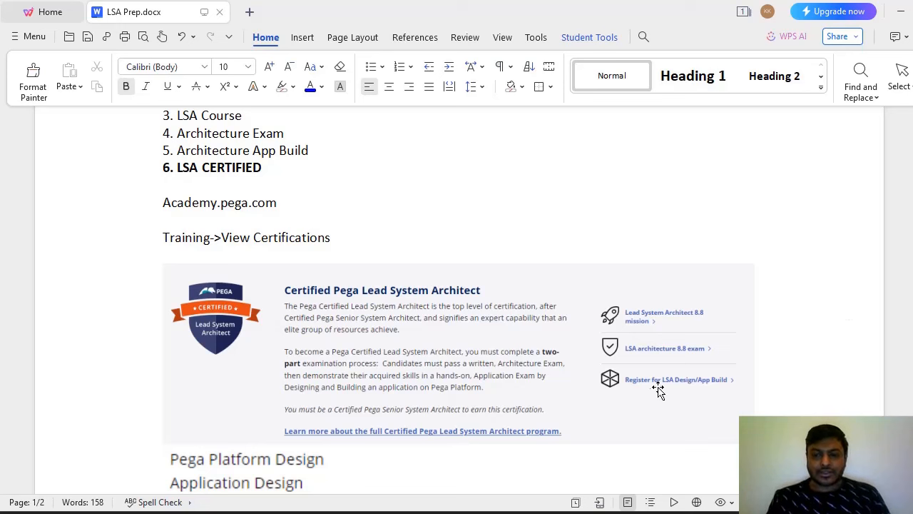
pyautogui.moveTo(709, 387)
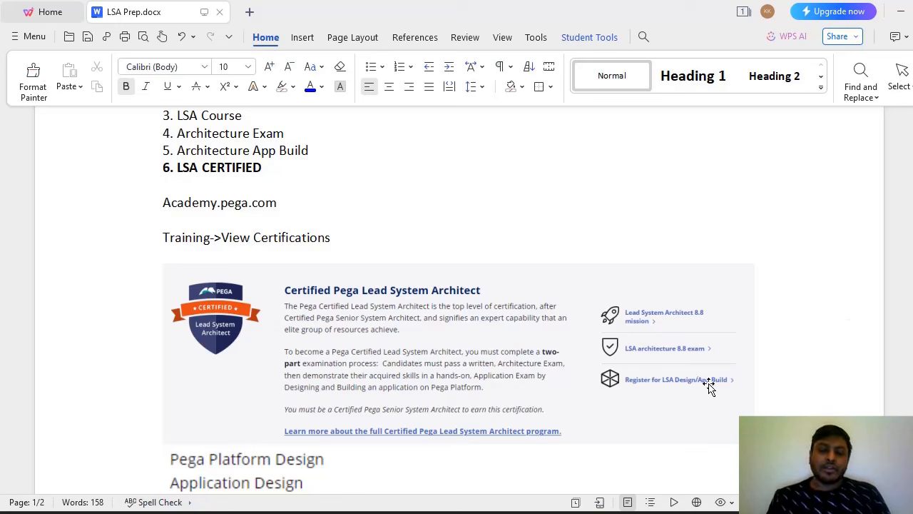
pyautogui.moveTo(748, 387)
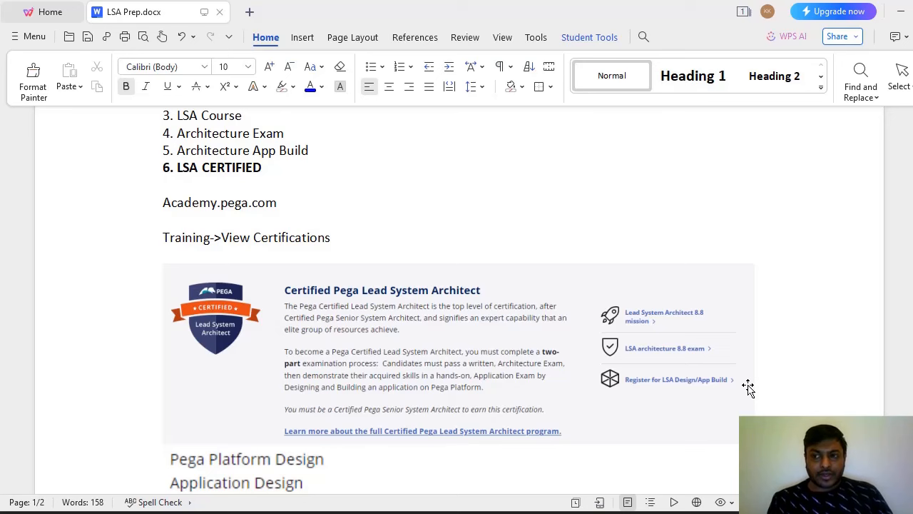
# Step: Scroll below the certification image to the design topics and LSA Levels 1–4 with pass marks
pyautogui.scroll(-3)
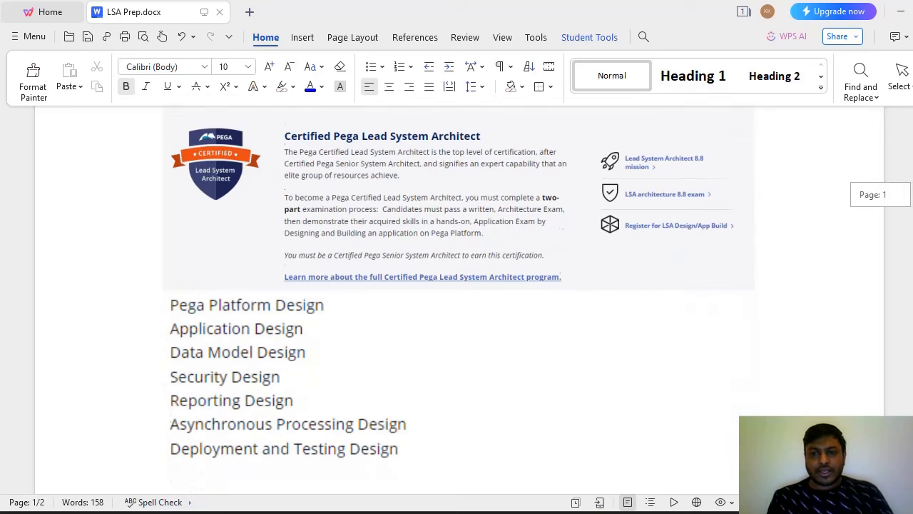
pyautogui.scroll(-3)
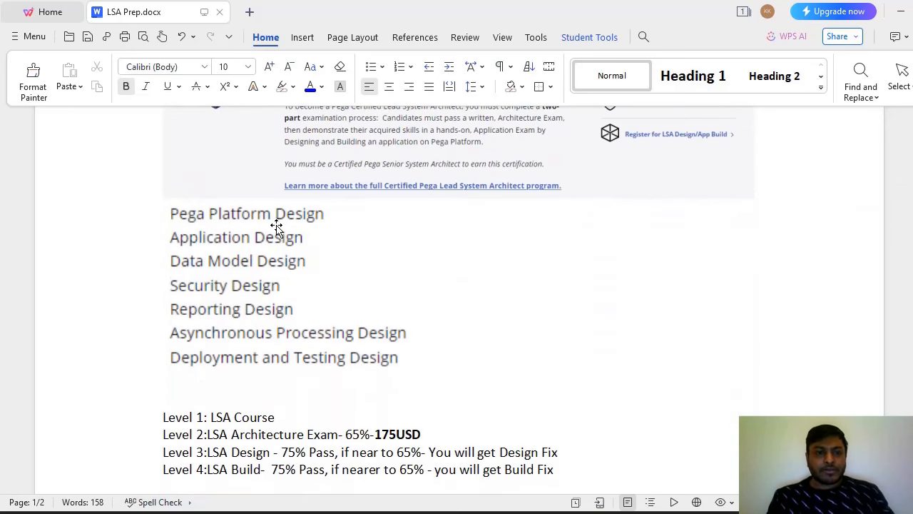
pyautogui.moveTo(216, 267)
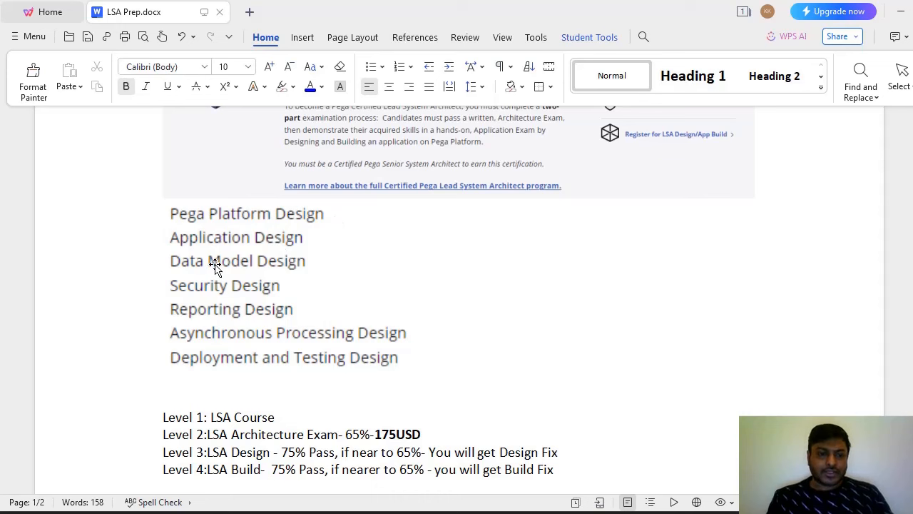
pyautogui.moveTo(239, 321)
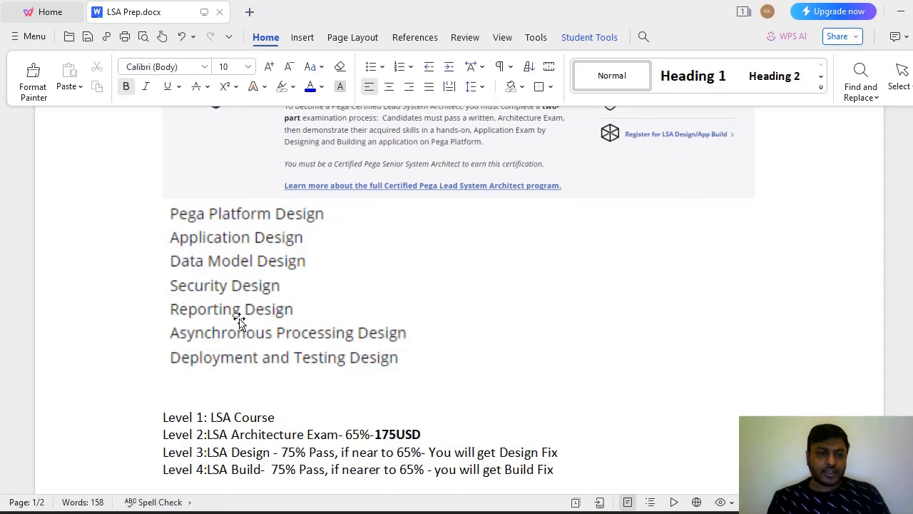
pyautogui.moveTo(264, 366)
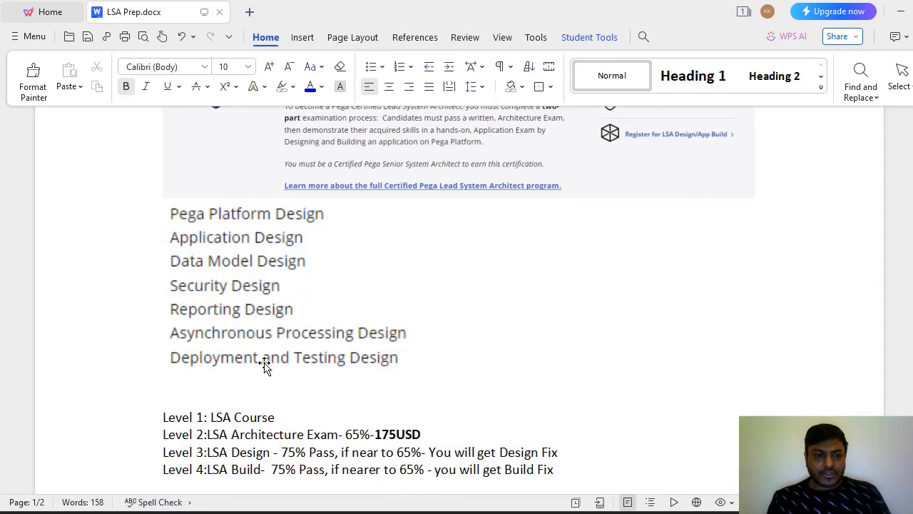
pyautogui.moveTo(225, 365)
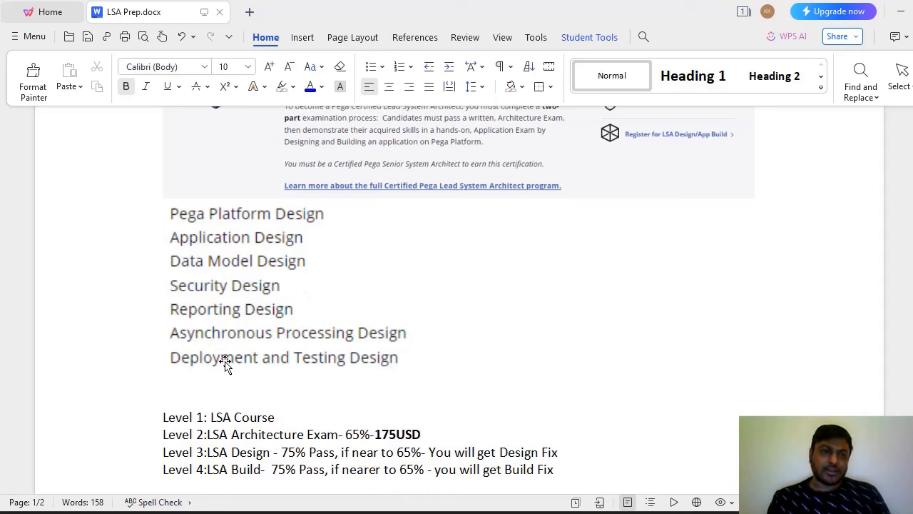
pyautogui.moveTo(270, 341)
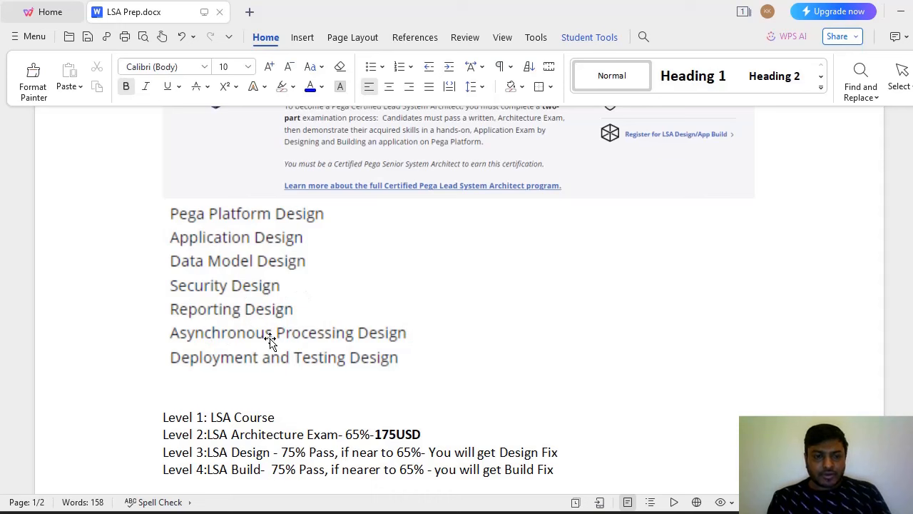
pyautogui.moveTo(446, 328)
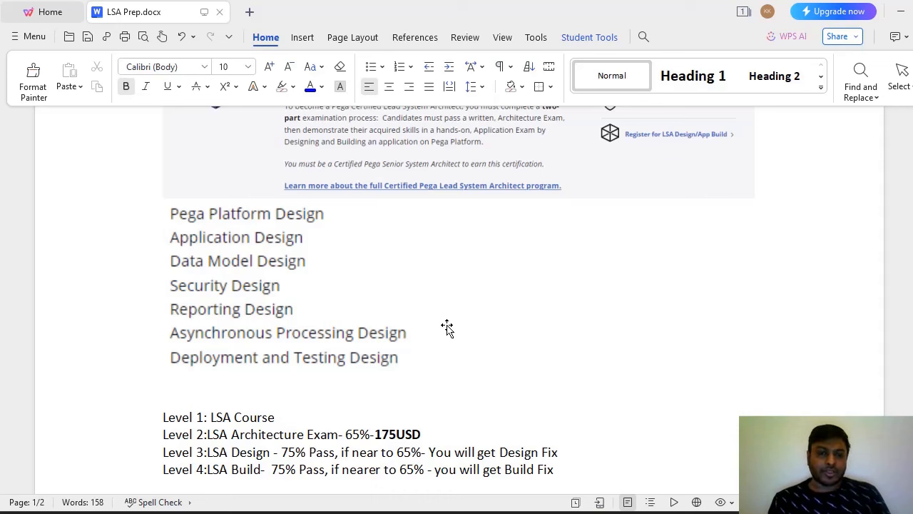
pyautogui.moveTo(359, 251)
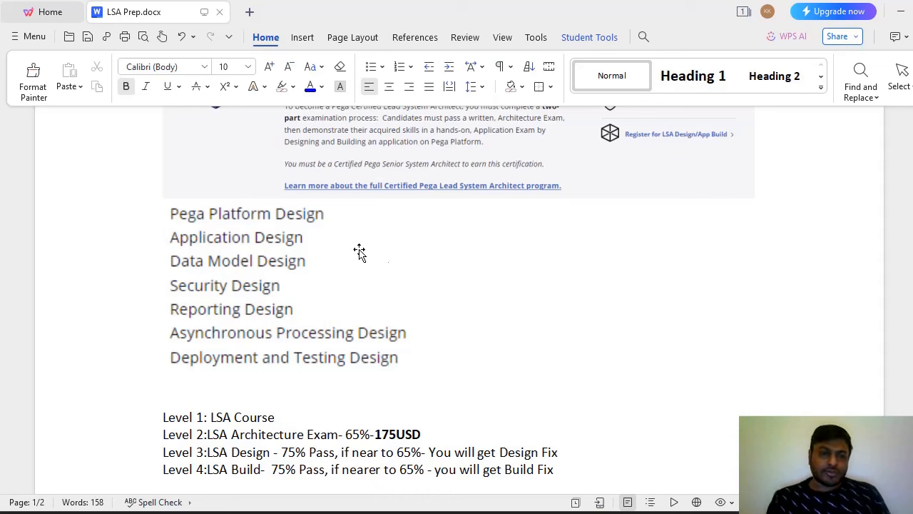
pyautogui.moveTo(405, 364)
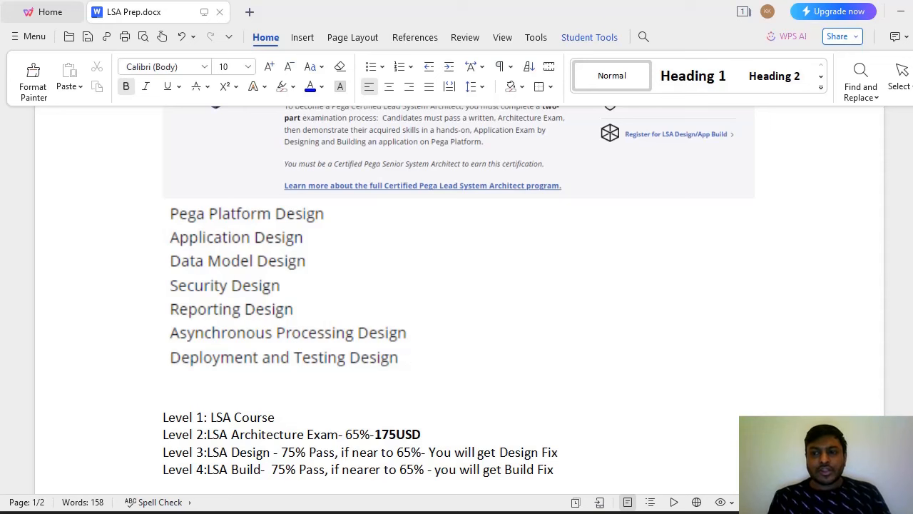
pyautogui.scroll(-3)
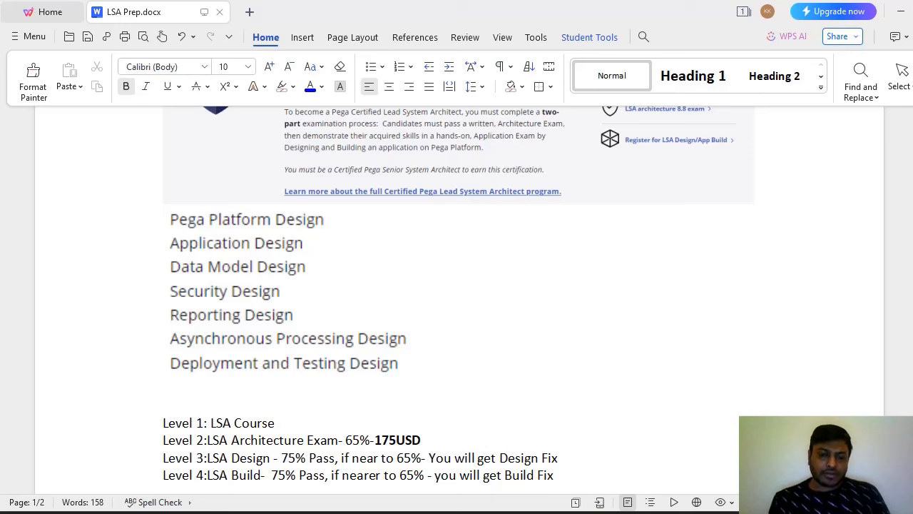
pyautogui.moveTo(619, 401)
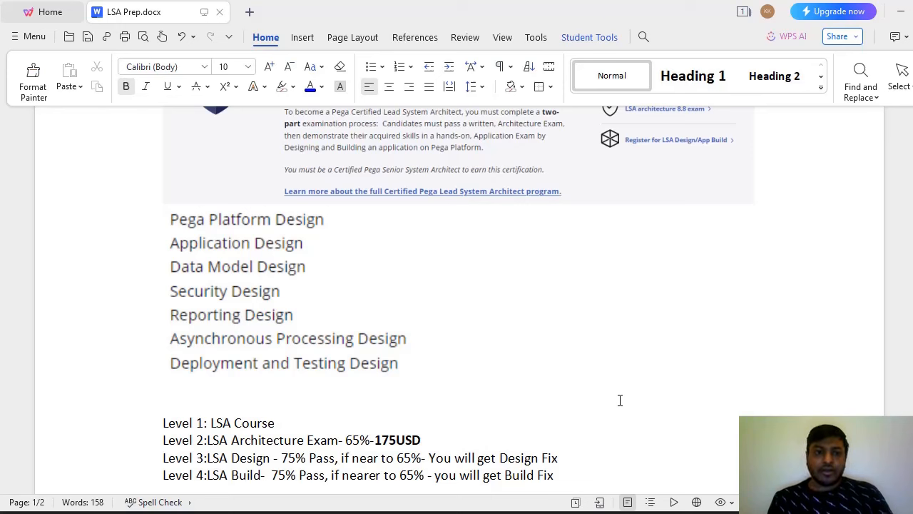
pyautogui.moveTo(316, 310)
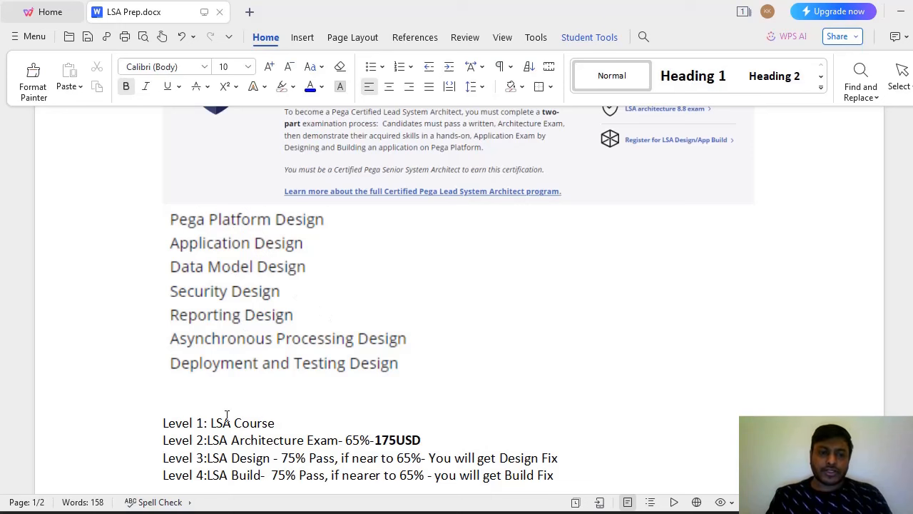
pyautogui.moveTo(343, 307)
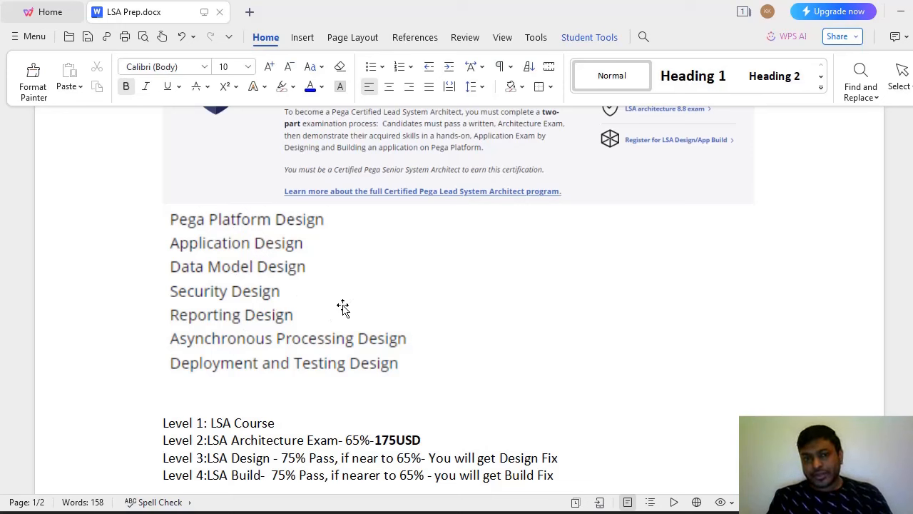
pyautogui.moveTo(349, 310)
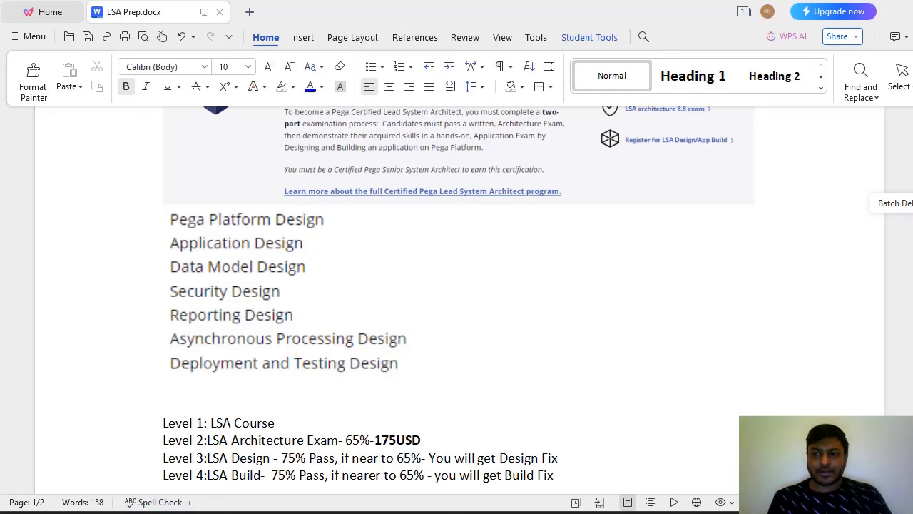
pyautogui.scroll(-3)
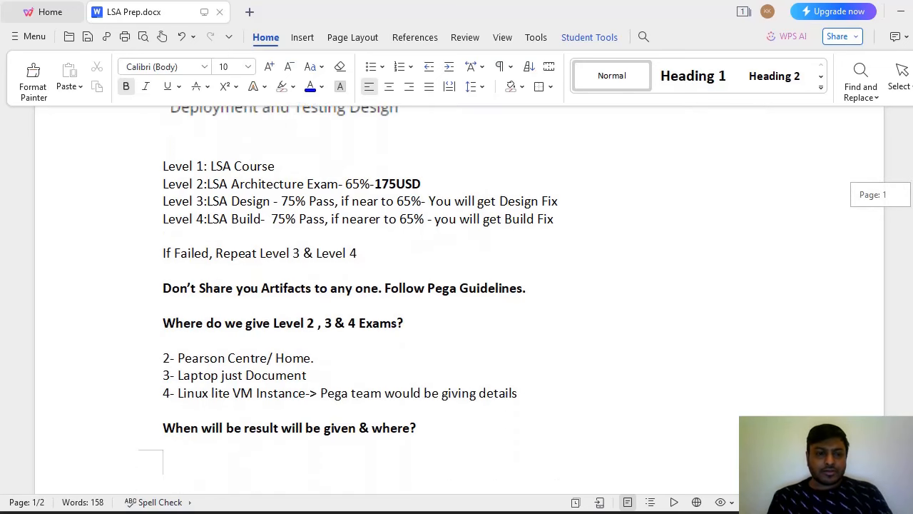
pyautogui.scroll(-3)
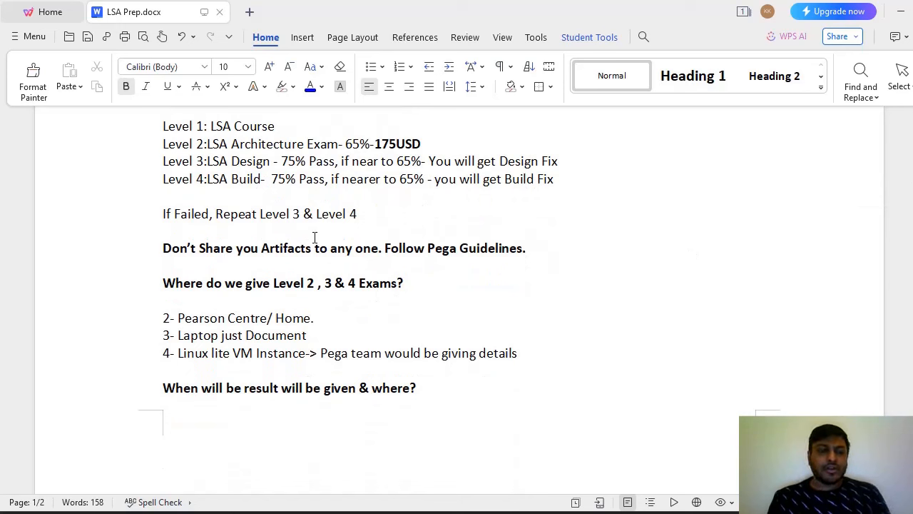
pyautogui.moveTo(398, 280)
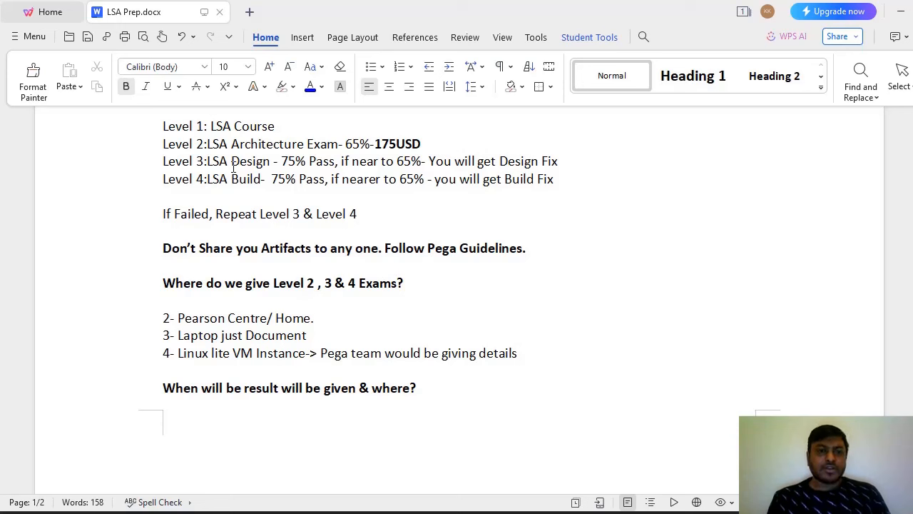
pyautogui.moveTo(265, 171)
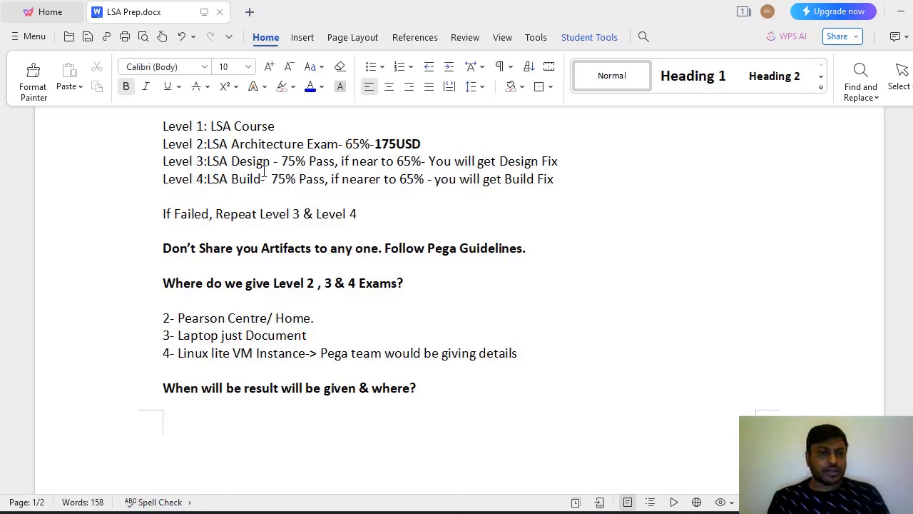
pyautogui.moveTo(630, 217)
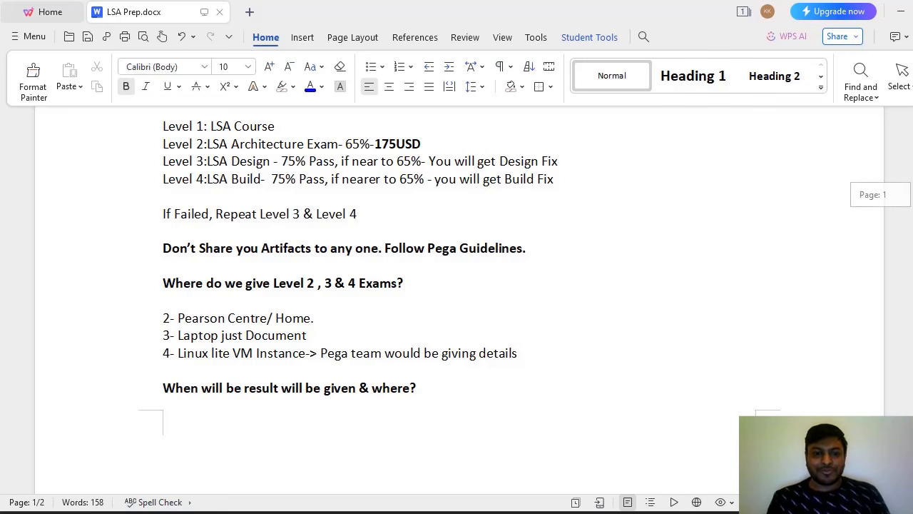
pyautogui.scroll(-3)
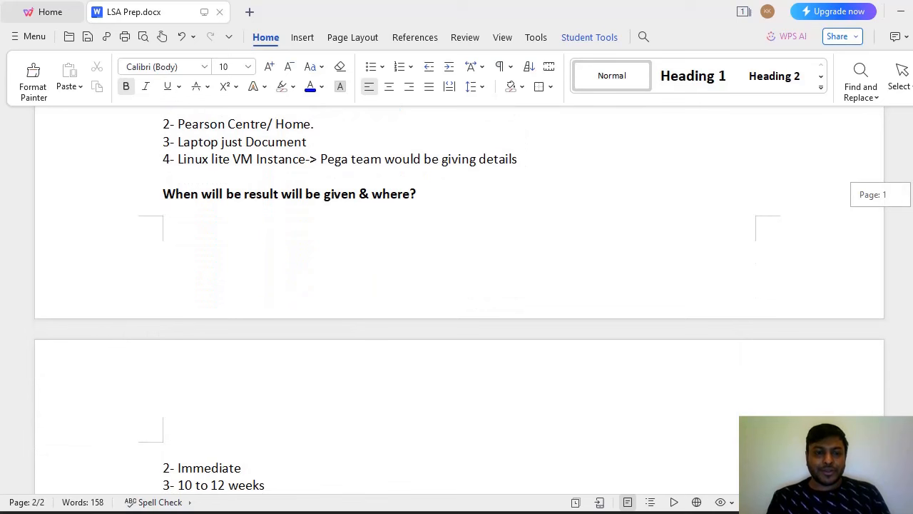
# Step: Scroll to page 2 showing result timelines, the design-phase feedback answer and My Journey
pyautogui.scroll(-3)
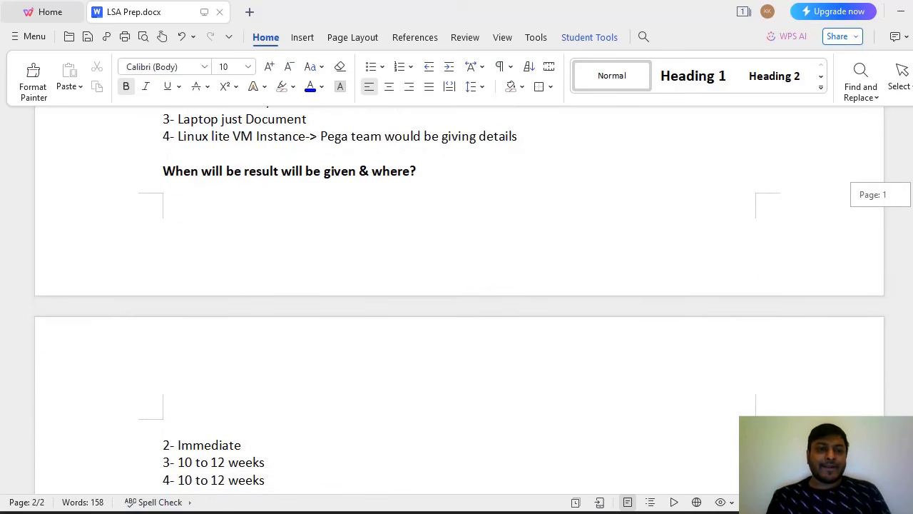
pyautogui.scroll(-3)
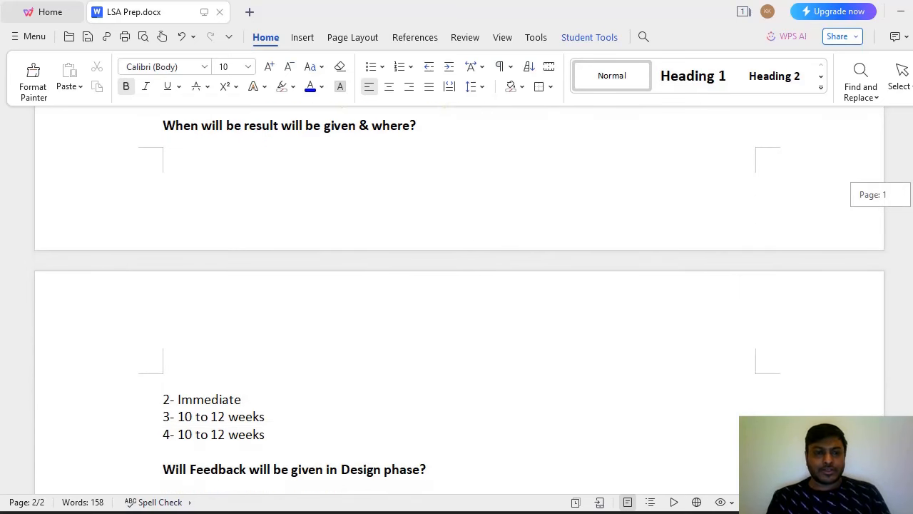
pyautogui.scroll(3)
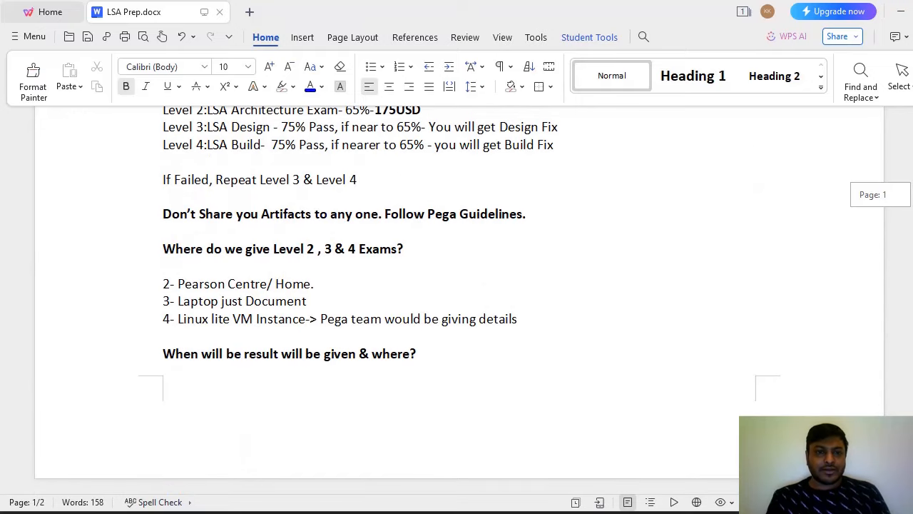
pyautogui.scroll(3)
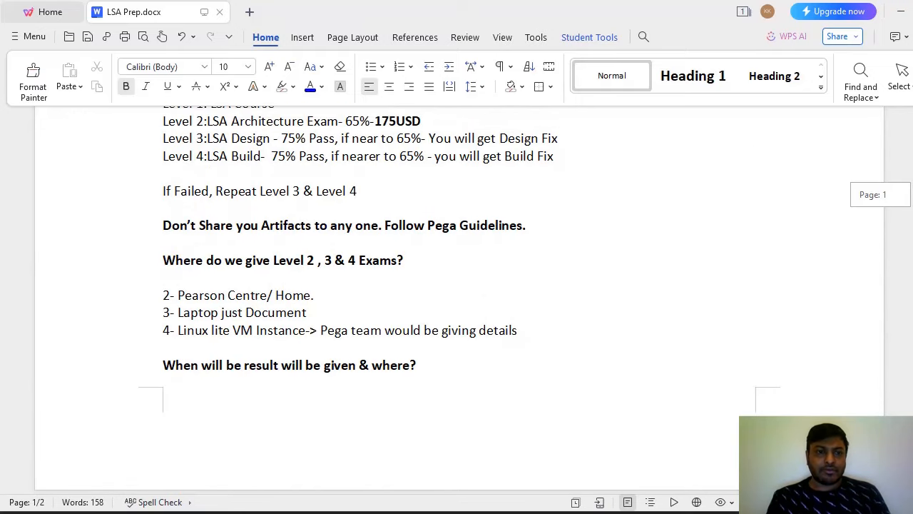
pyautogui.scroll(-3)
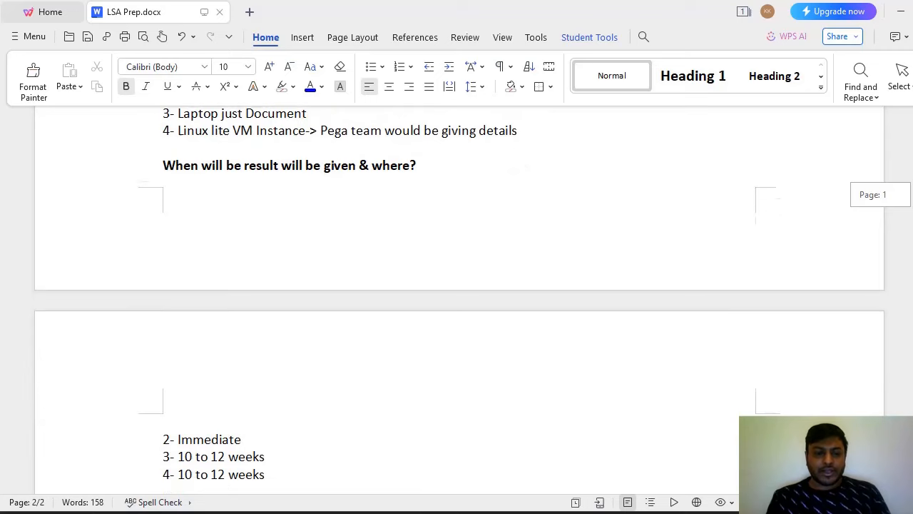
pyautogui.scroll(-3)
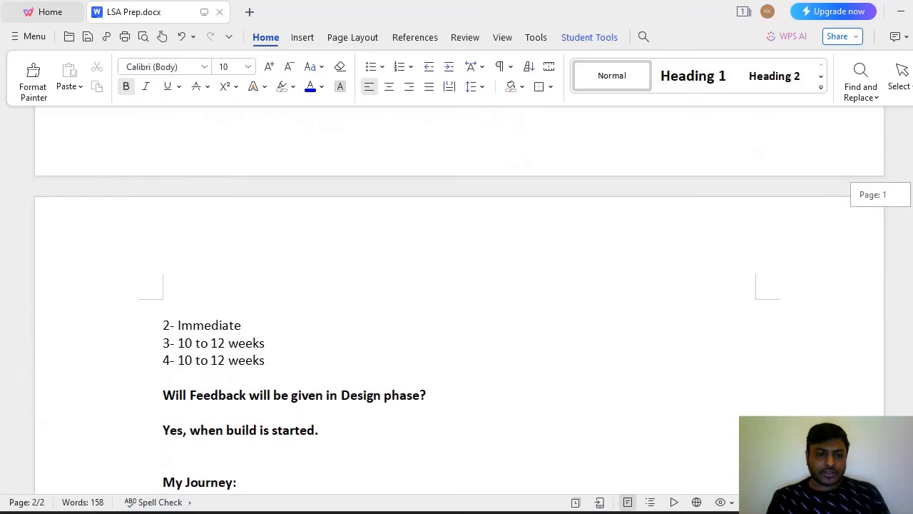
pyautogui.scroll(-3)
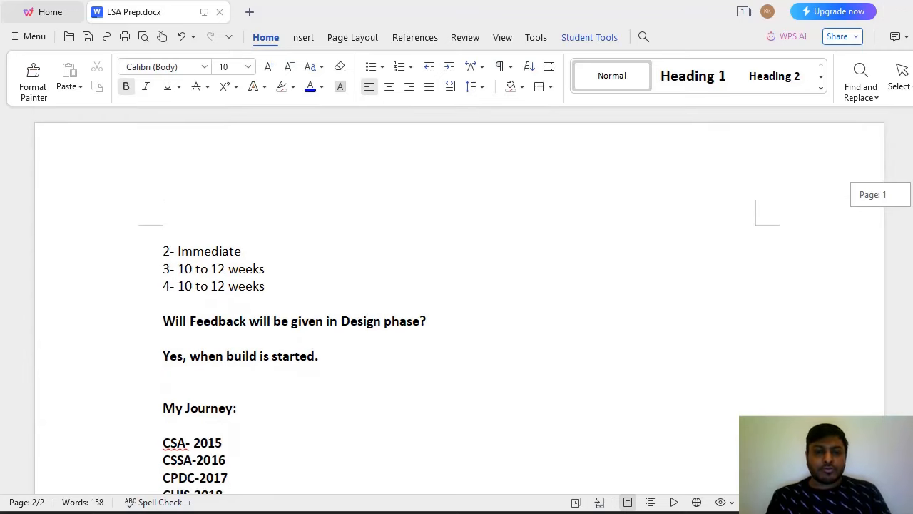
pyautogui.scroll(-3)
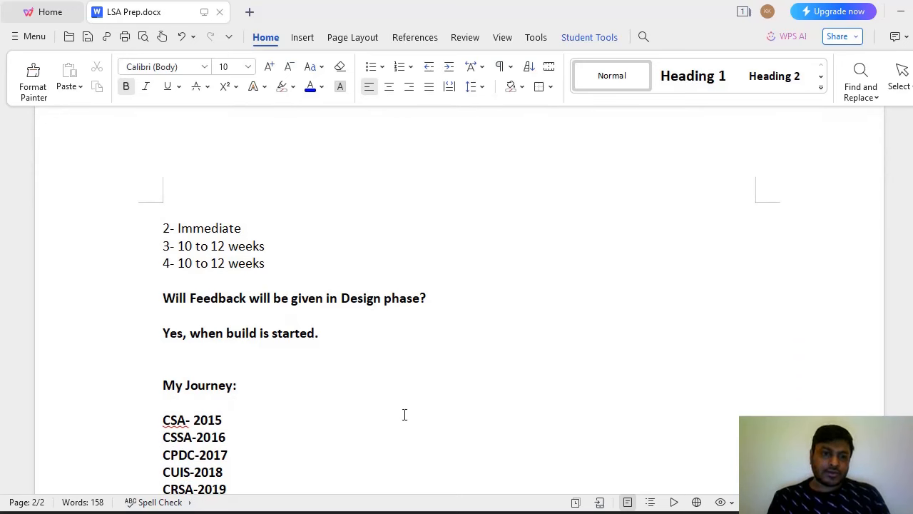
pyautogui.moveTo(362, 376)
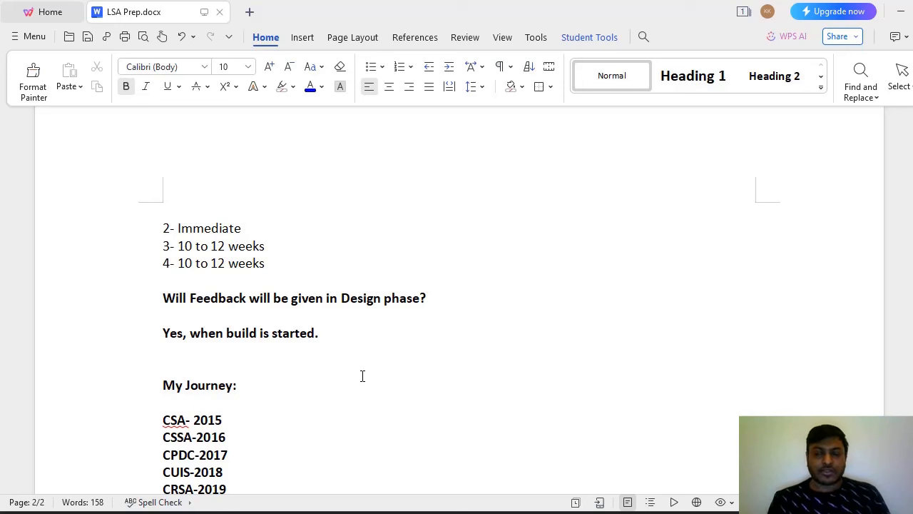
pyautogui.moveTo(642, 301)
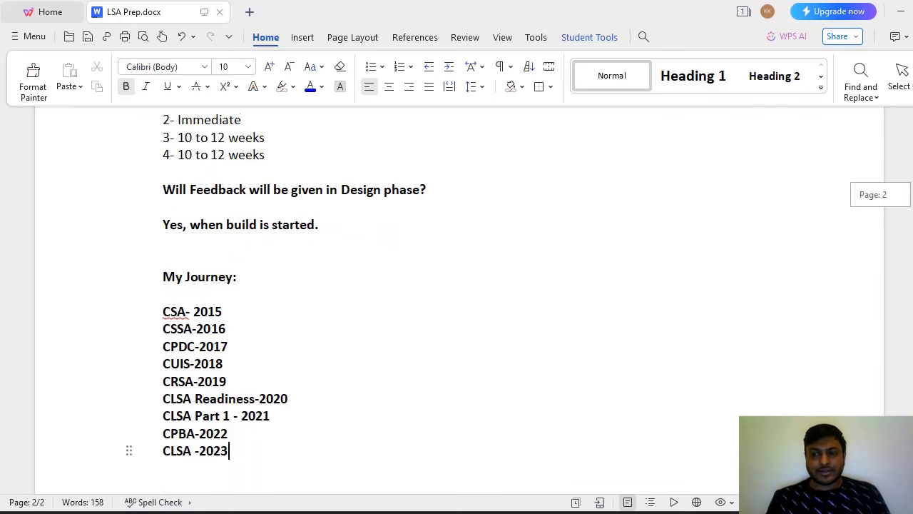
pyautogui.scroll(-3)
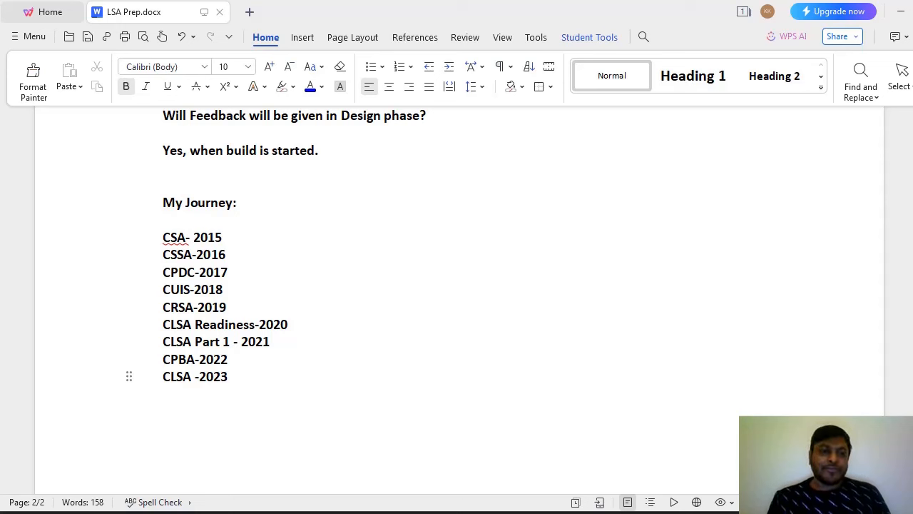
pyautogui.moveTo(244, 236)
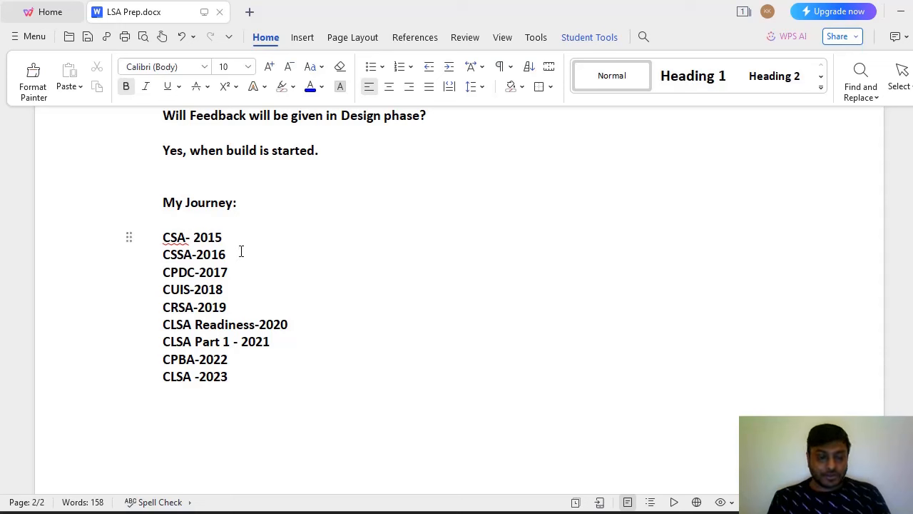
pyautogui.moveTo(248, 269)
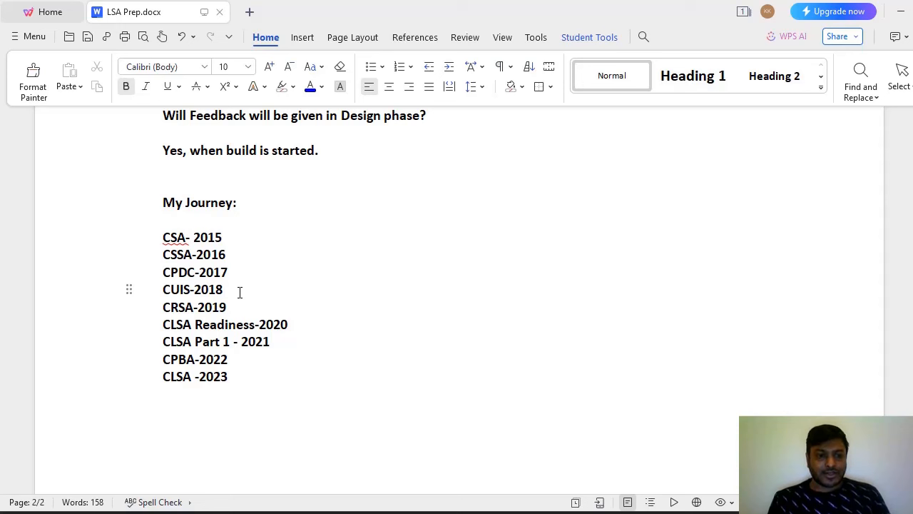
pyautogui.moveTo(248, 301)
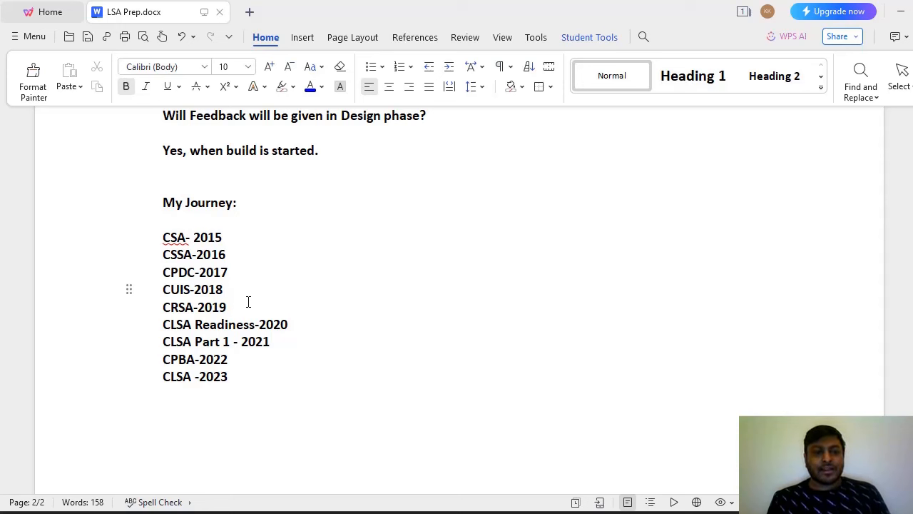
pyautogui.click(228, 307)
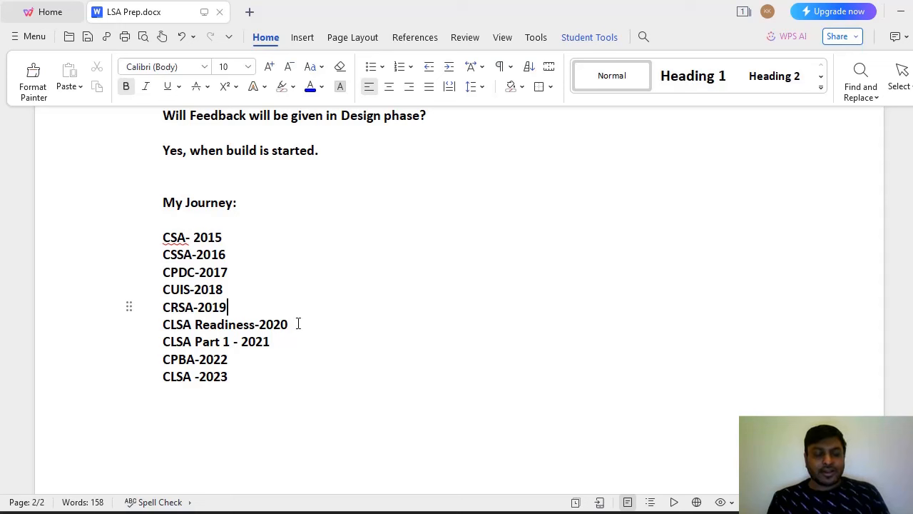
pyautogui.moveTo(228, 264)
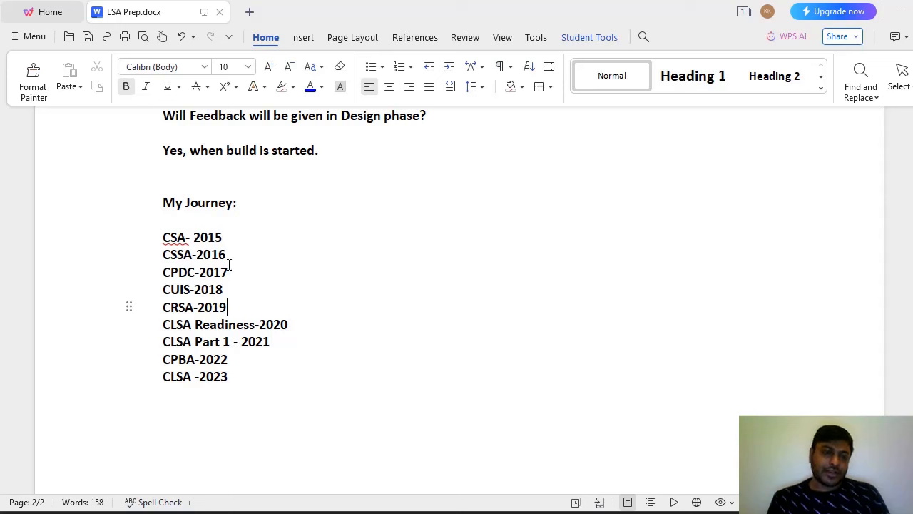
pyautogui.moveTo(292, 298)
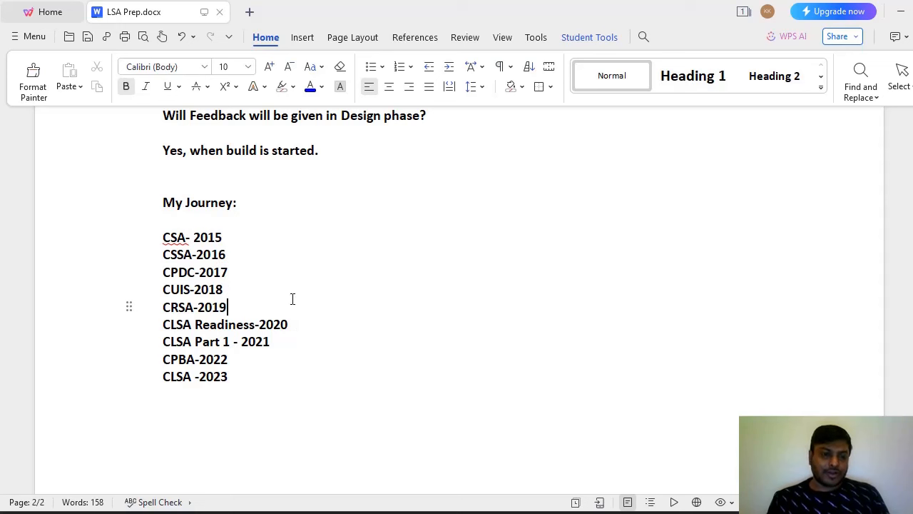
pyautogui.moveTo(295, 311)
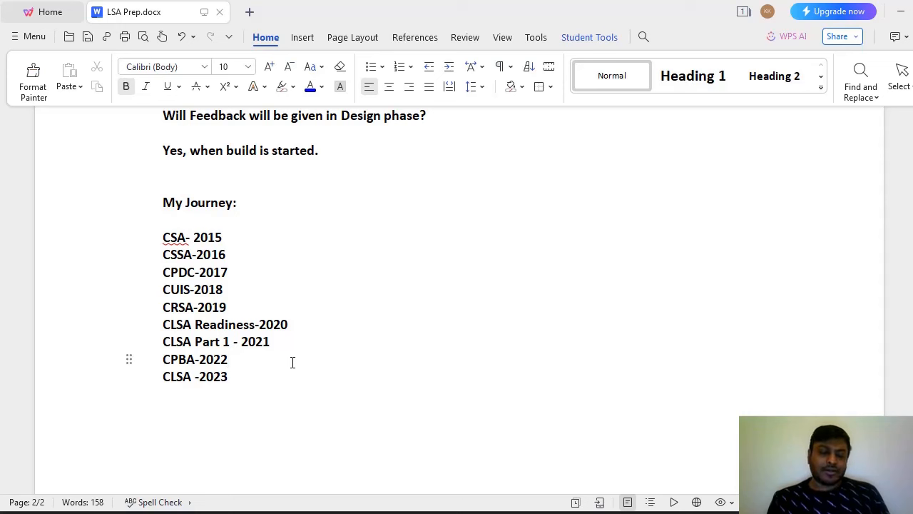
pyautogui.moveTo(246, 385)
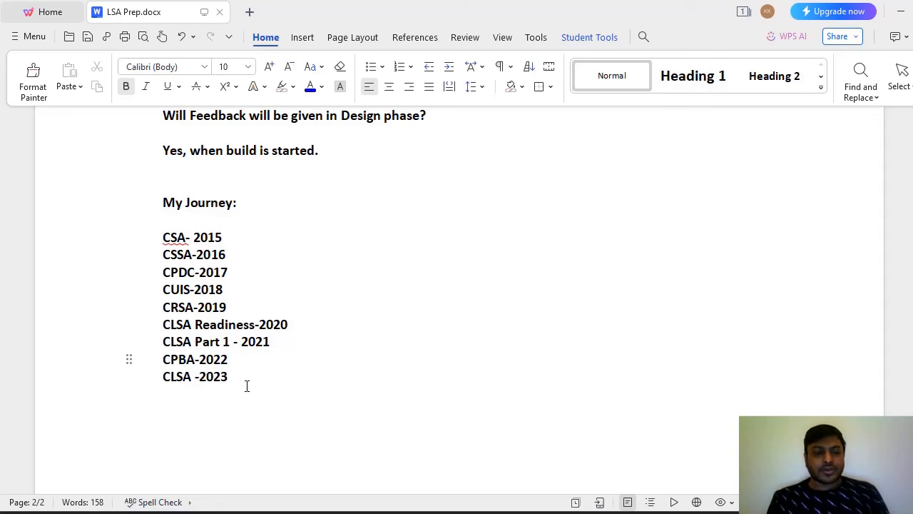
pyautogui.moveTo(271, 364)
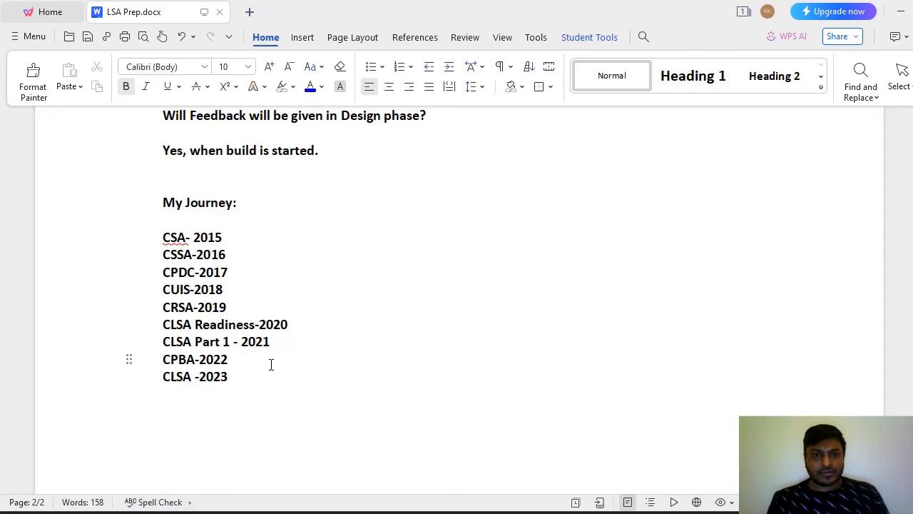